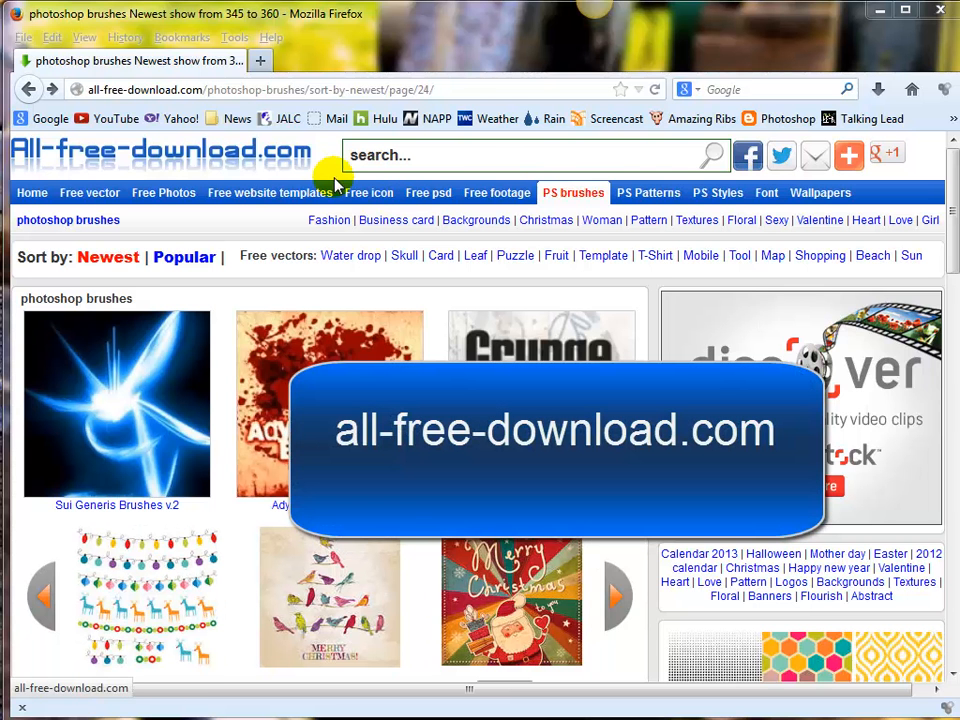
mouse_move(602, 228)
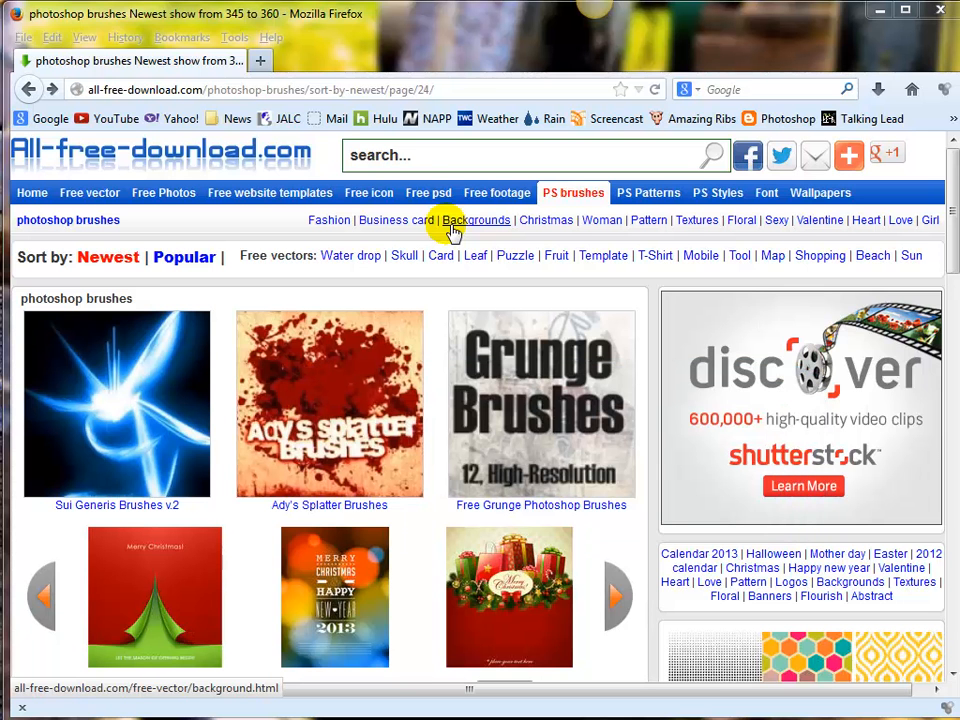
Scroll the brushes listing until Planet Brushes 2, Star Brushes 3 and Abandoned Brushes appear
left_click(616, 596)
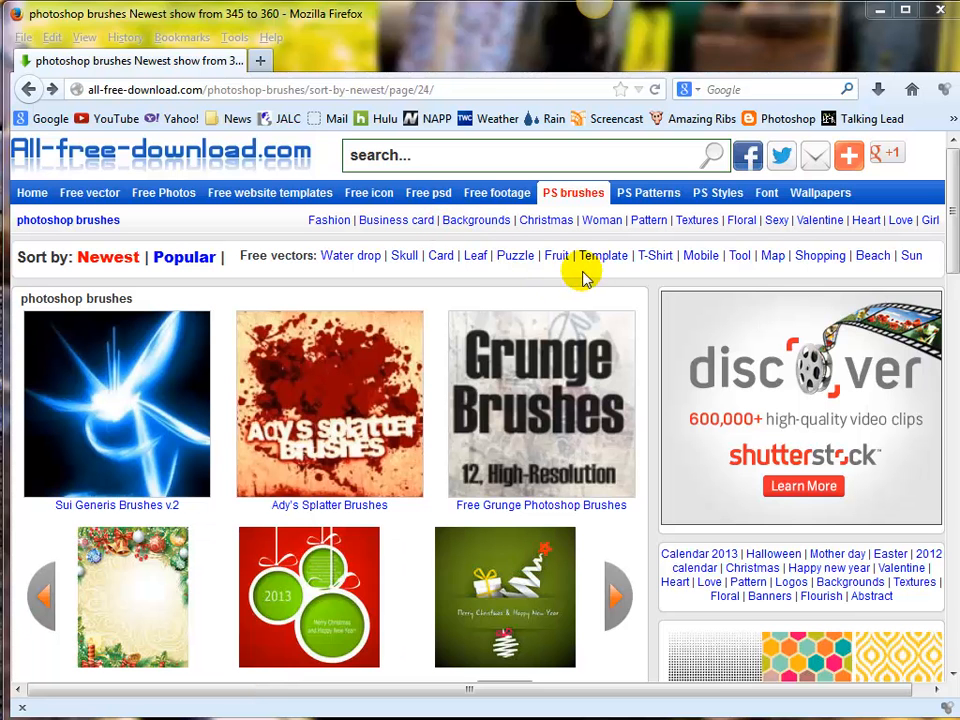
mouse_move(556, 276)
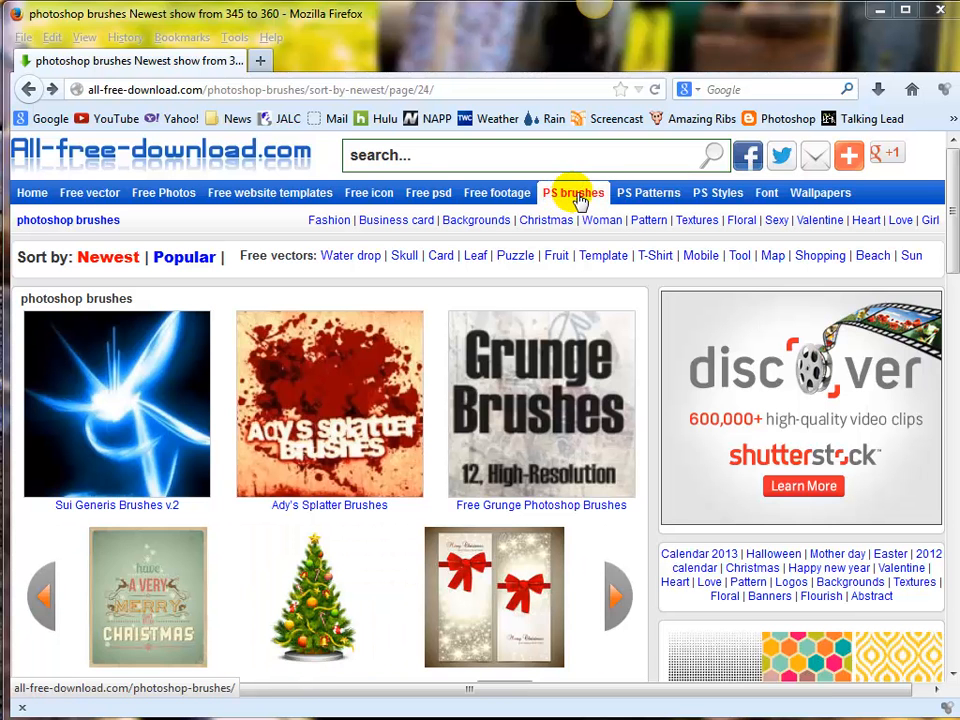
scroll("down", 3)
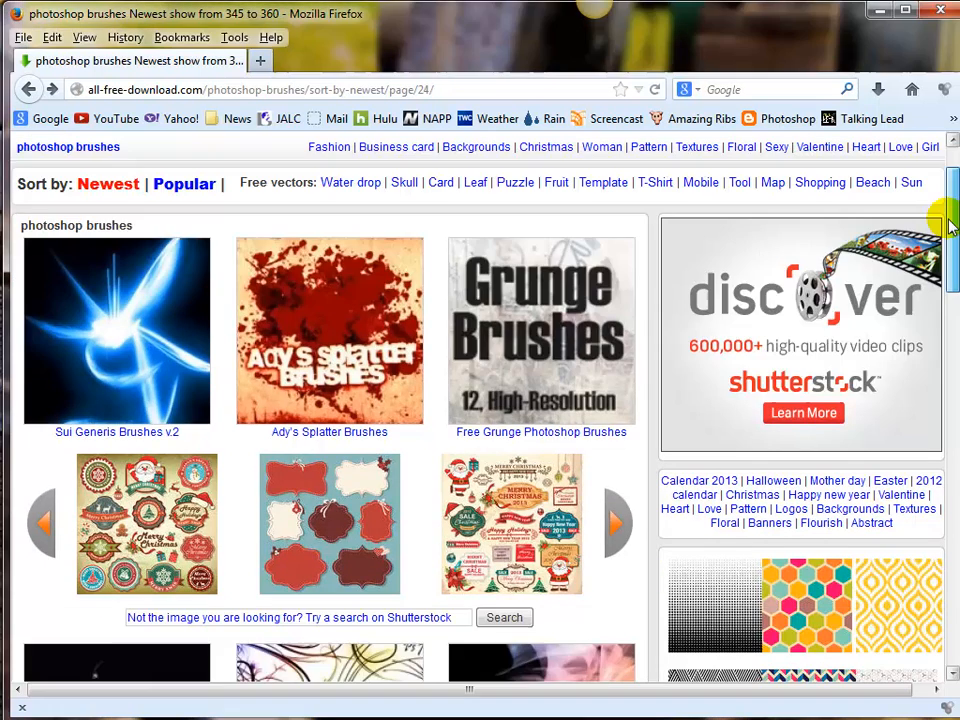
scroll("down", 3)
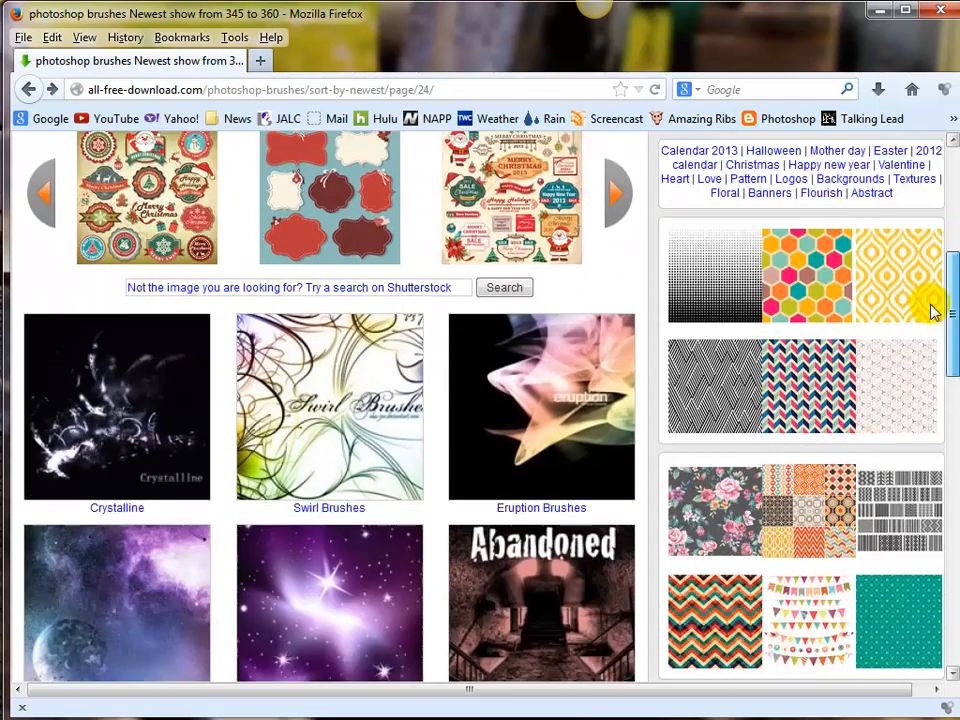
scroll("down", 3)
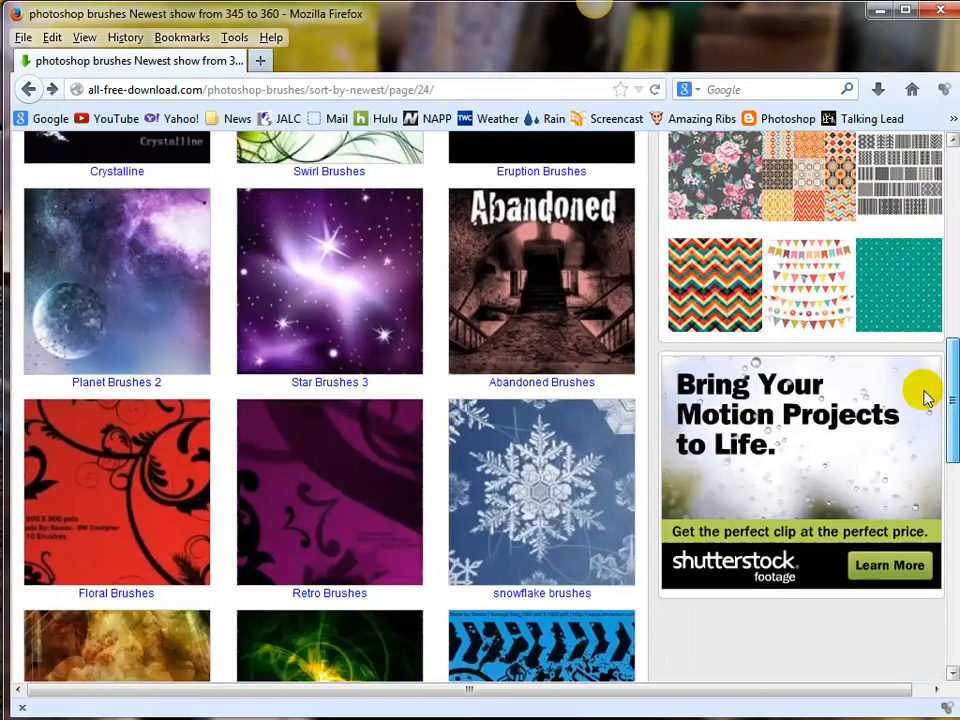
scroll("down", 3)
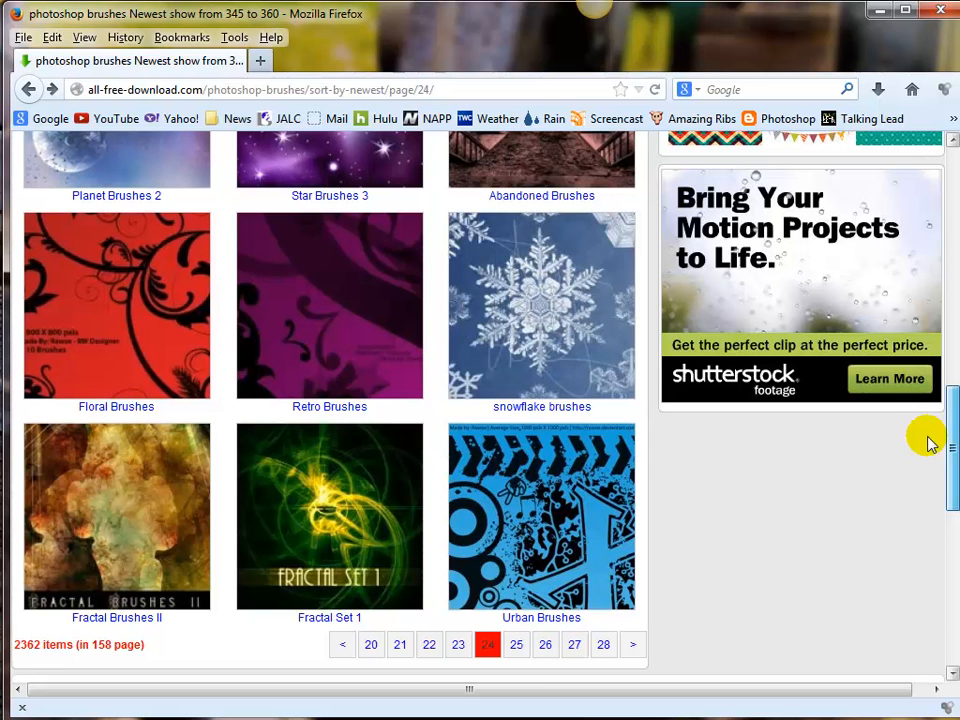
scroll("down", 3)
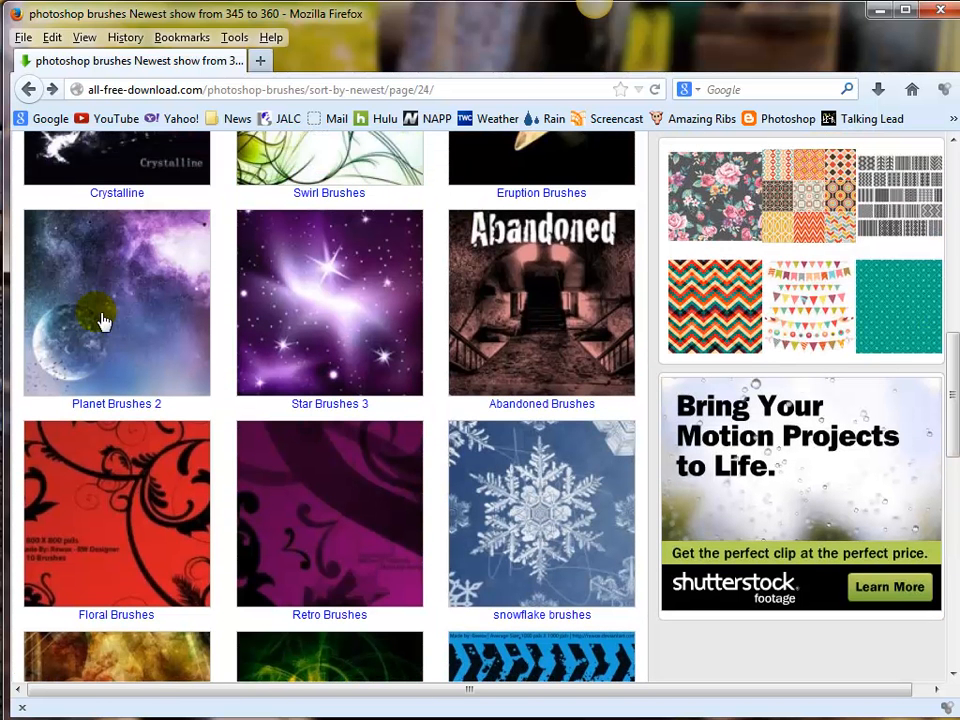
mouse_move(156, 322)
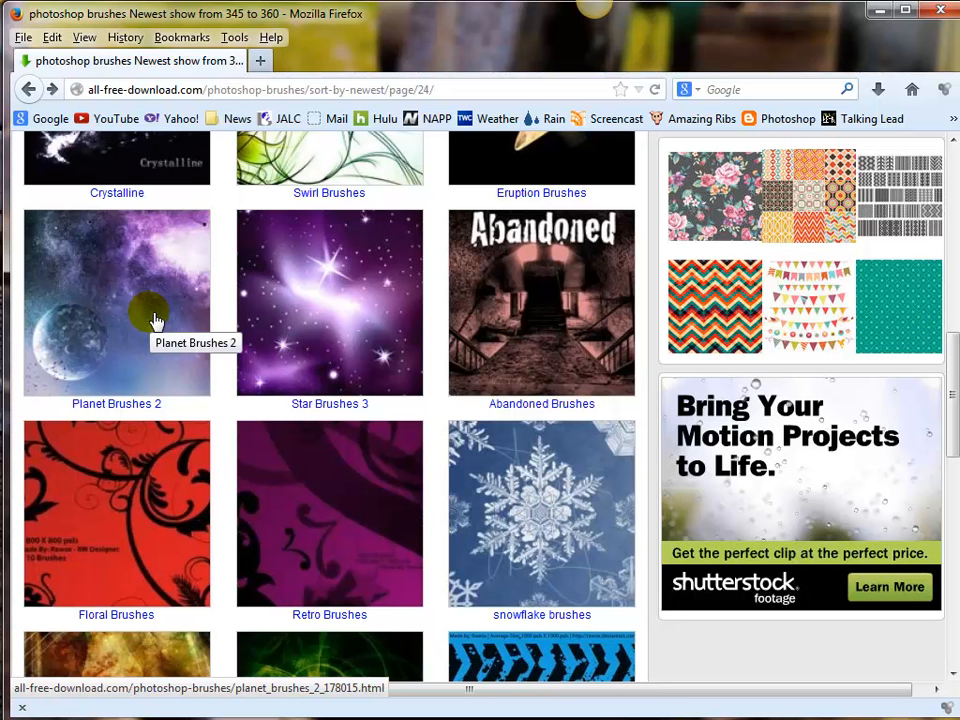
mouse_move(118, 320)
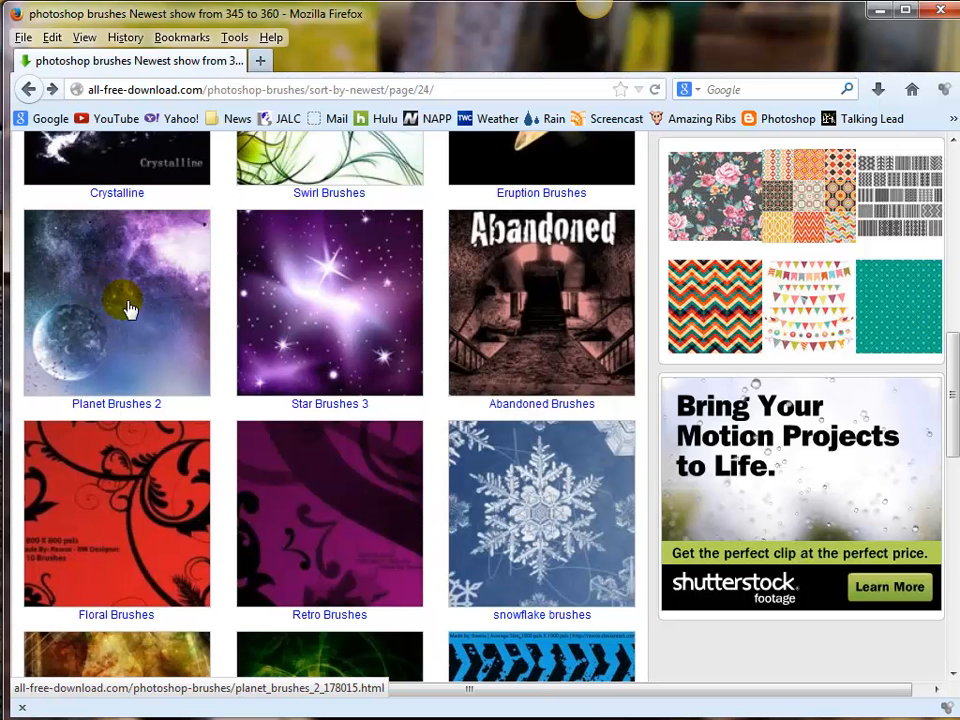
Open the Planet Brushes 2 details page with its 13.99 MB download link
left_click(128, 304)
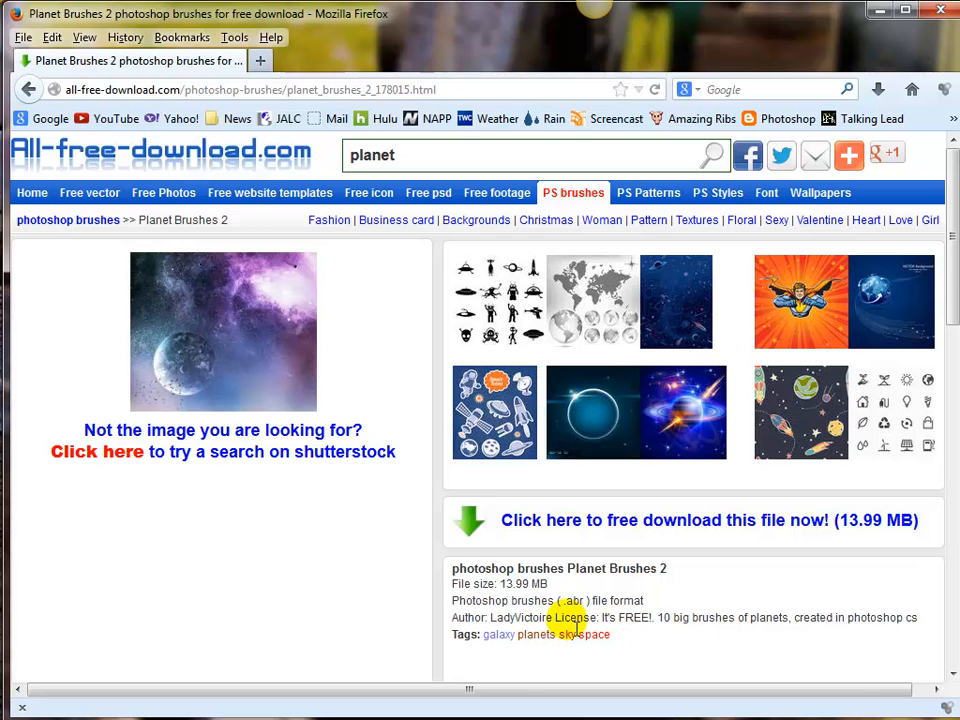
mouse_move(692, 624)
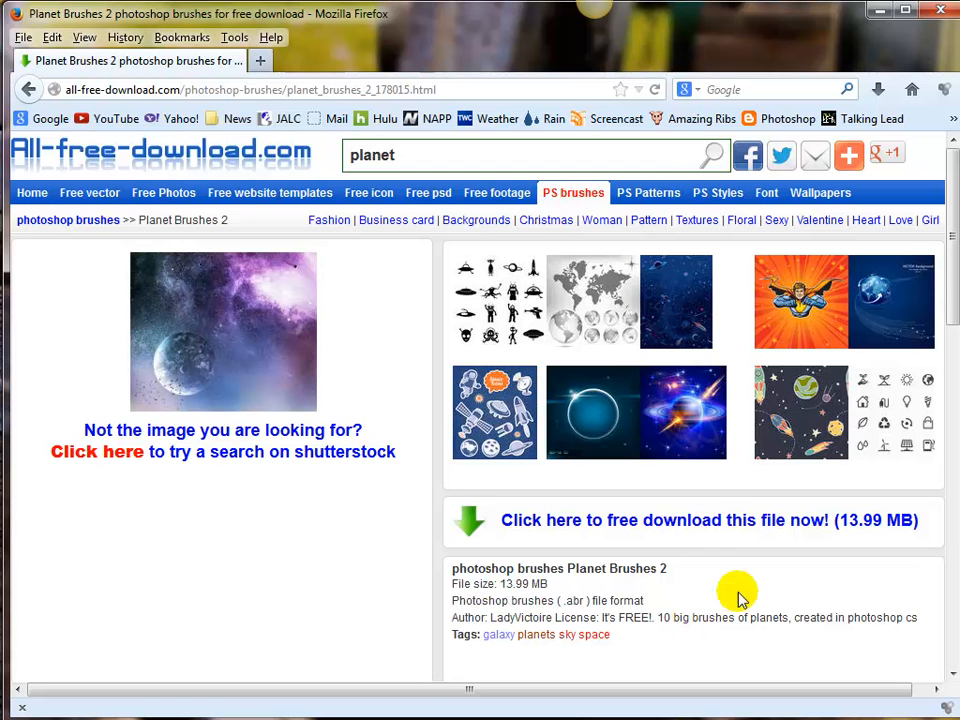
mouse_move(710, 524)
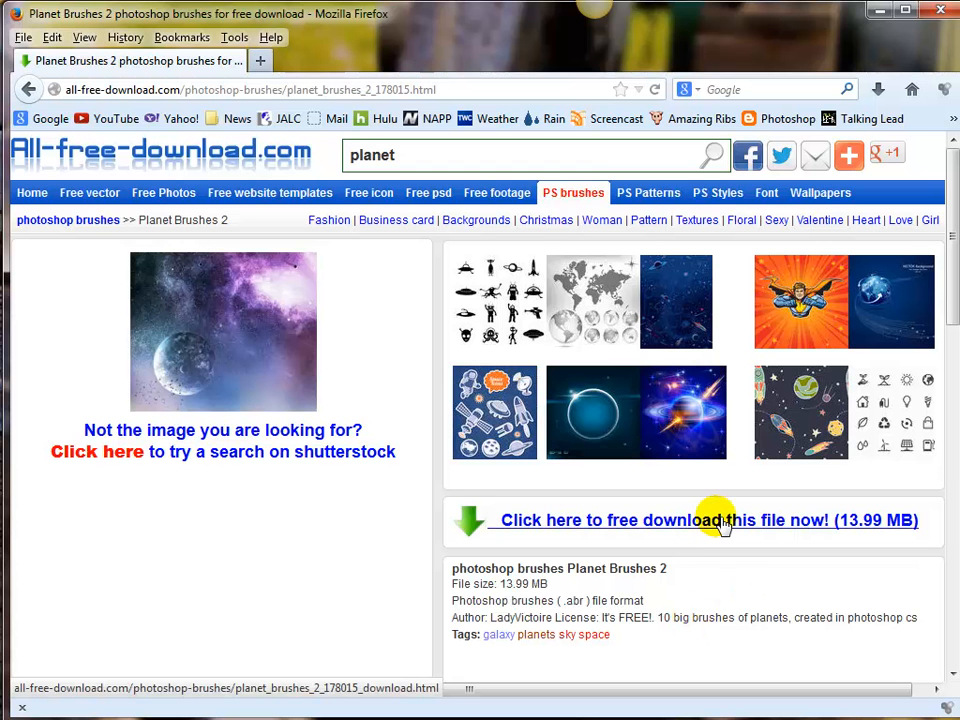
Download the 14 MB planet_brushes_2 zip, saving the file rather than opening it
left_click(708, 520)
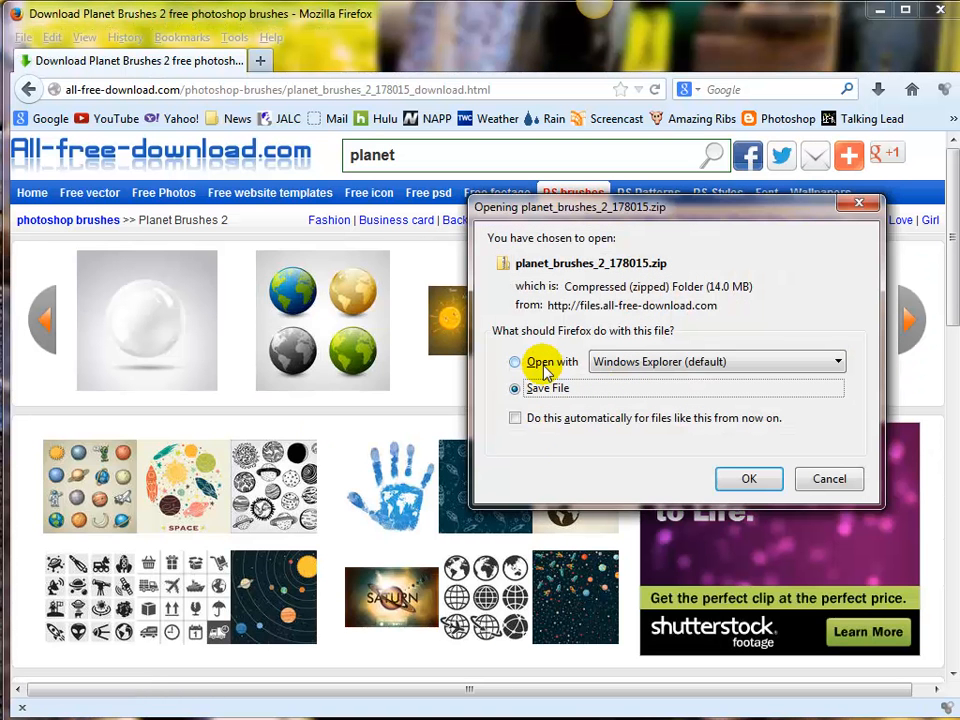
left_click(516, 388)
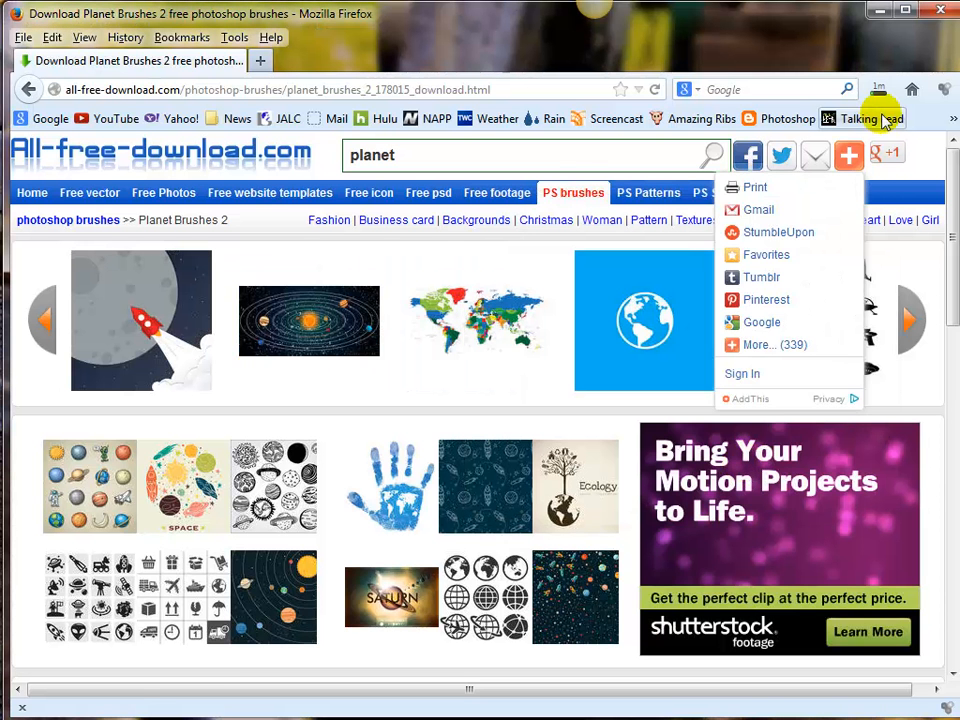
left_click(876, 88)
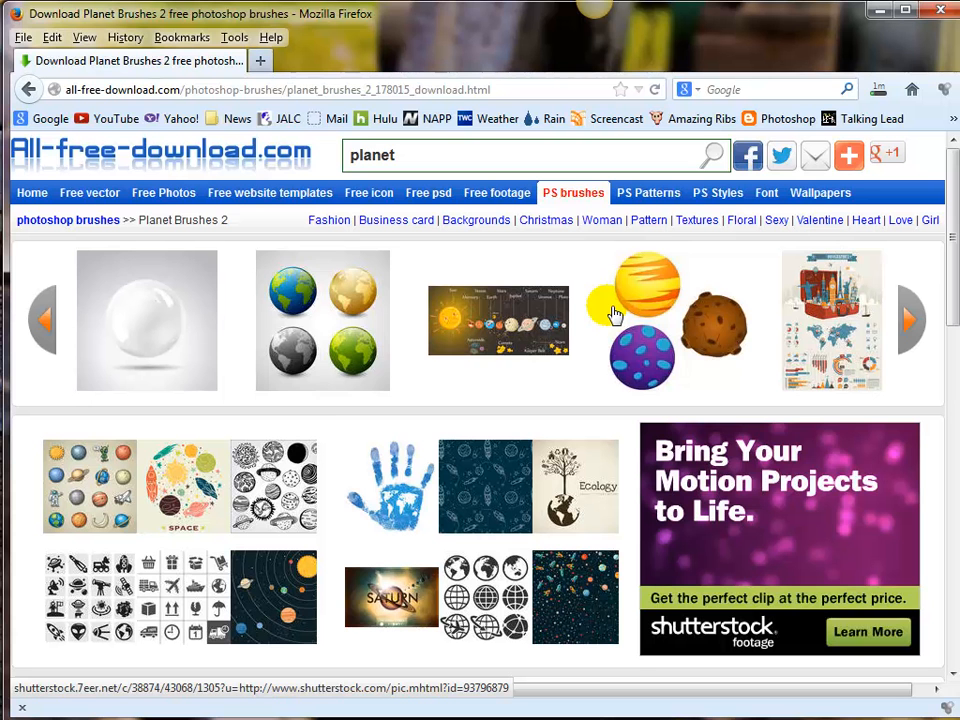
left_click(910, 320)
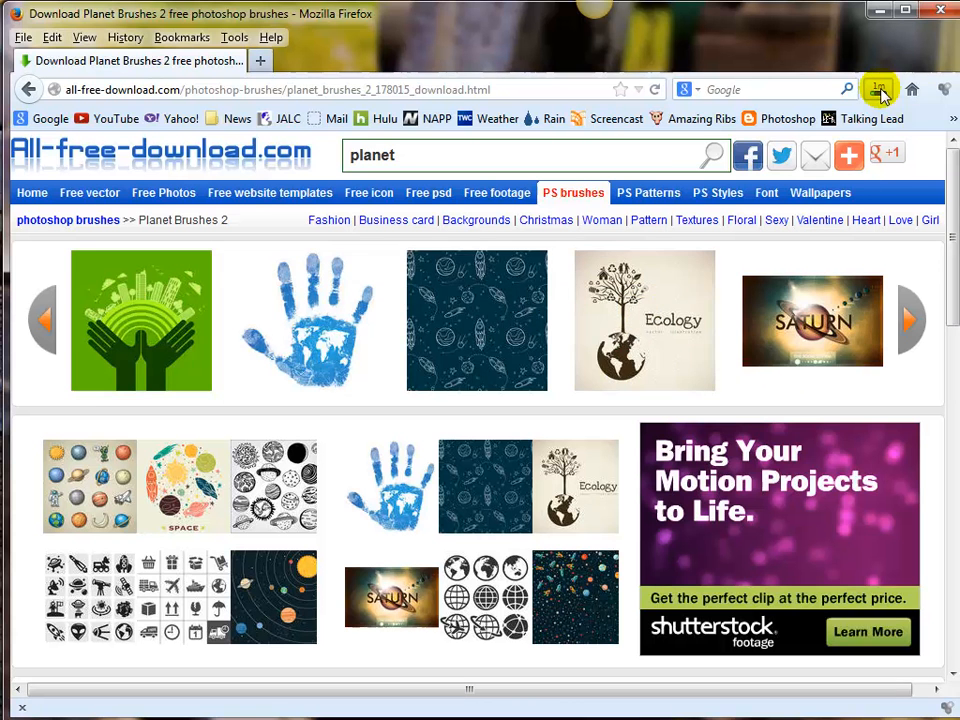
Check the downloads list showing planet_brushes_2_178015.zip at about 3.3 of 14.0 MB
left_click(876, 88)
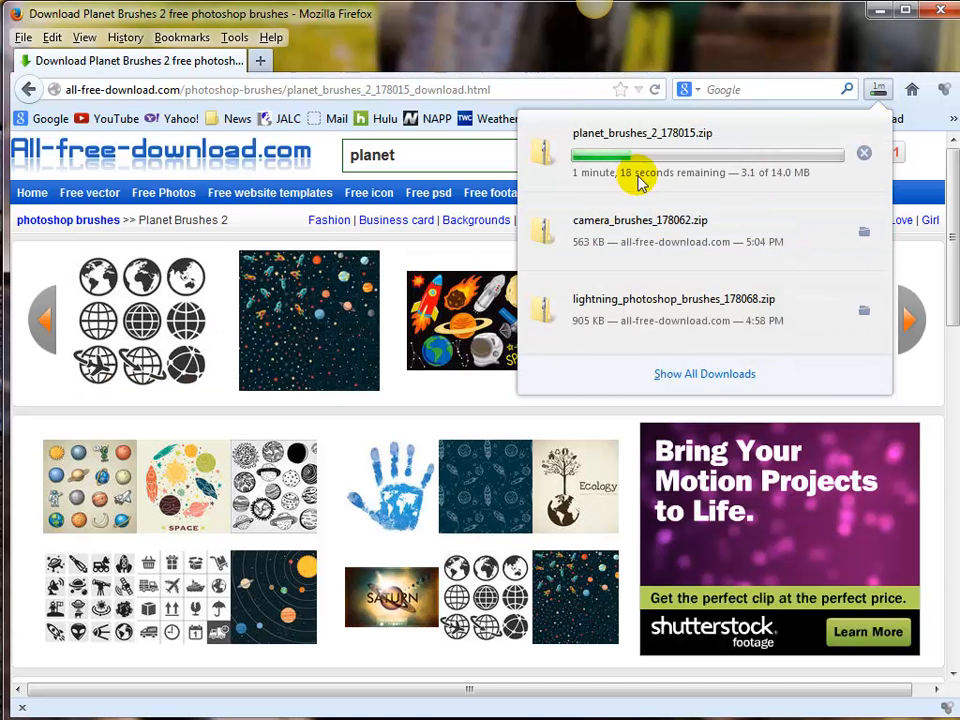
mouse_move(780, 196)
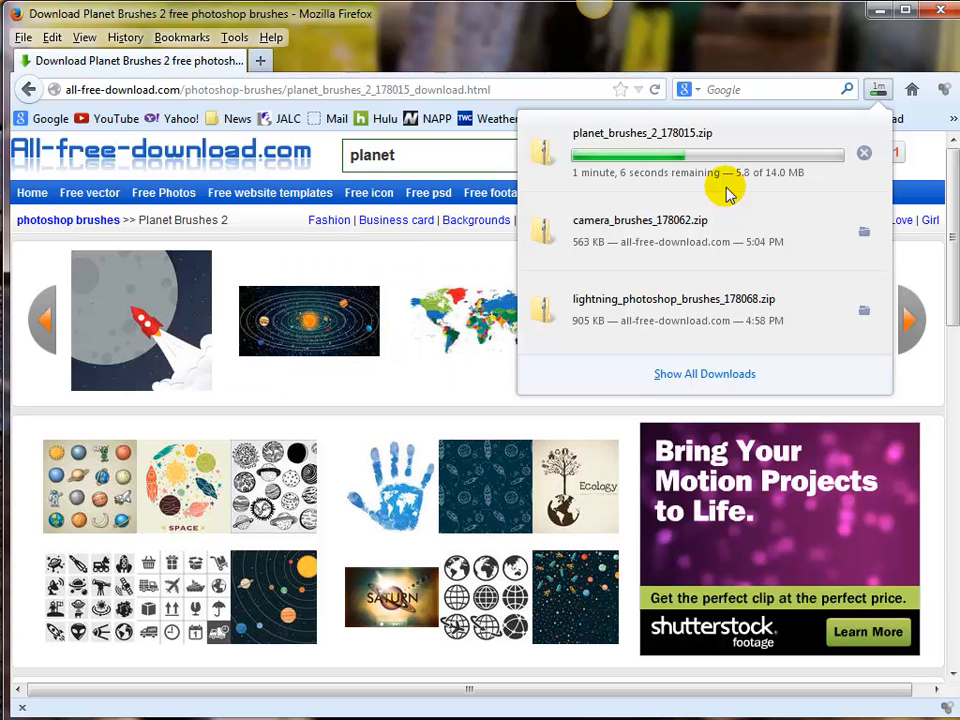
mouse_move(744, 374)
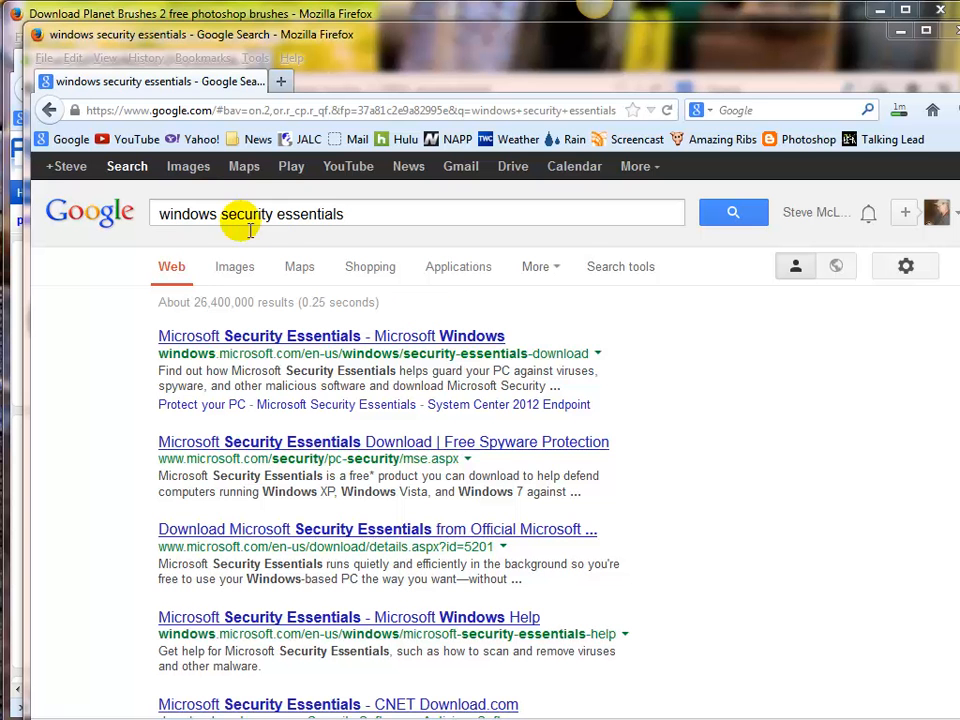
mouse_move(342, 338)
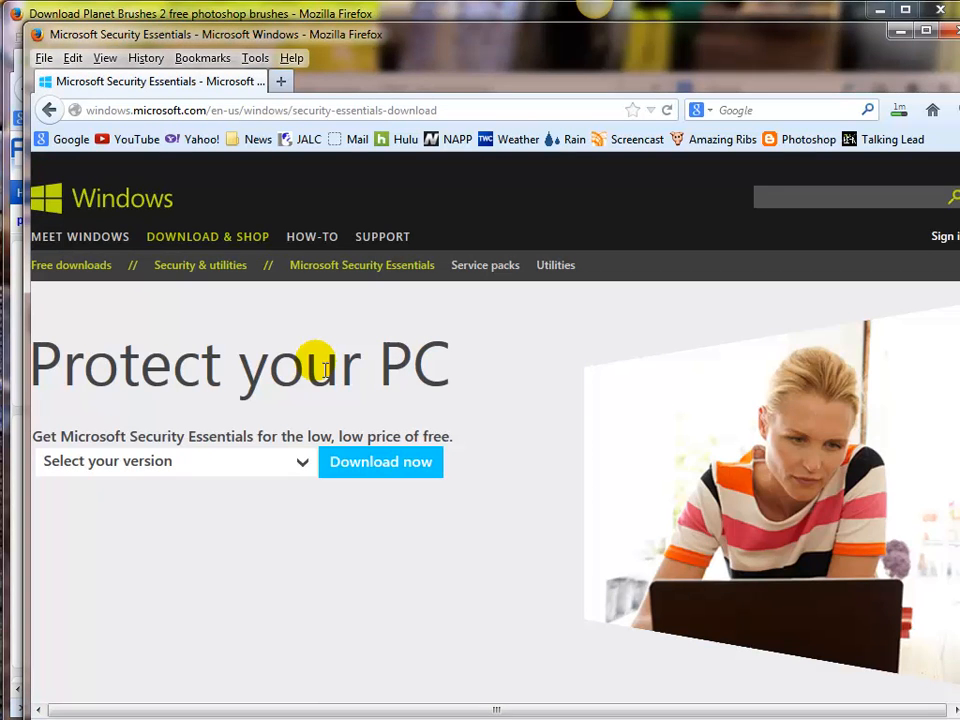
Choose the Windows Vista / Windows 7 64-bit edition of Microsoft Security Essentials
left_click(172, 460)
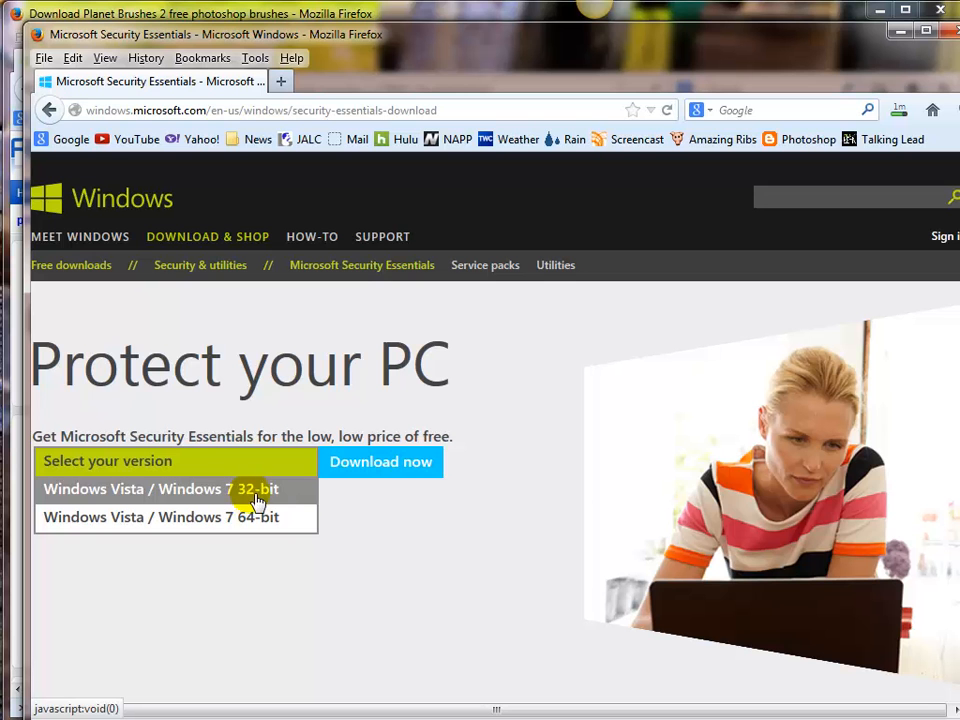
mouse_move(258, 528)
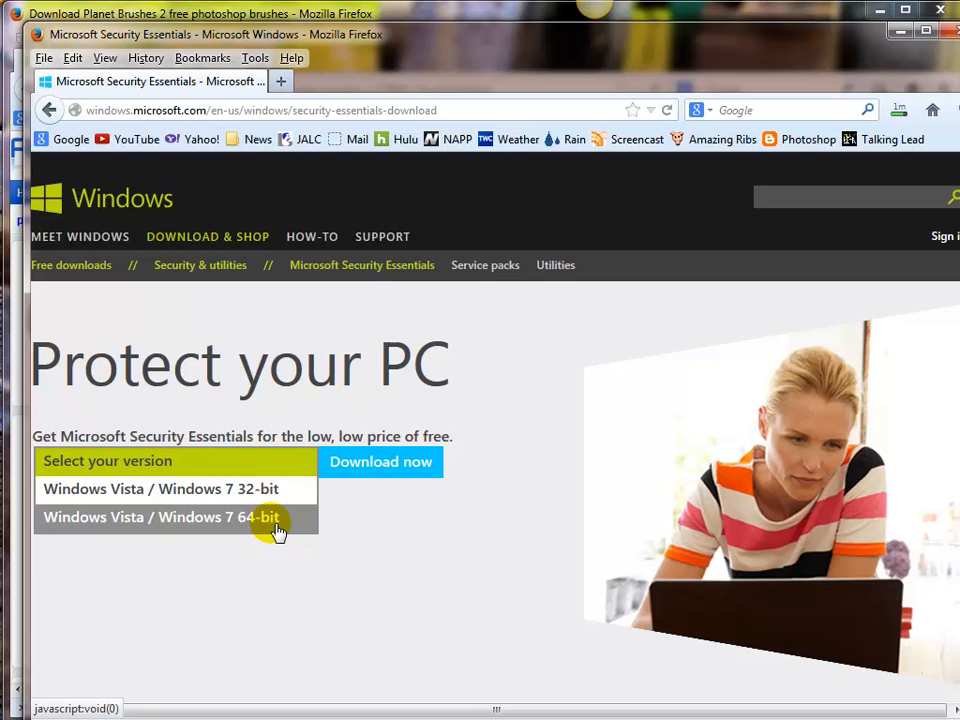
mouse_move(236, 528)
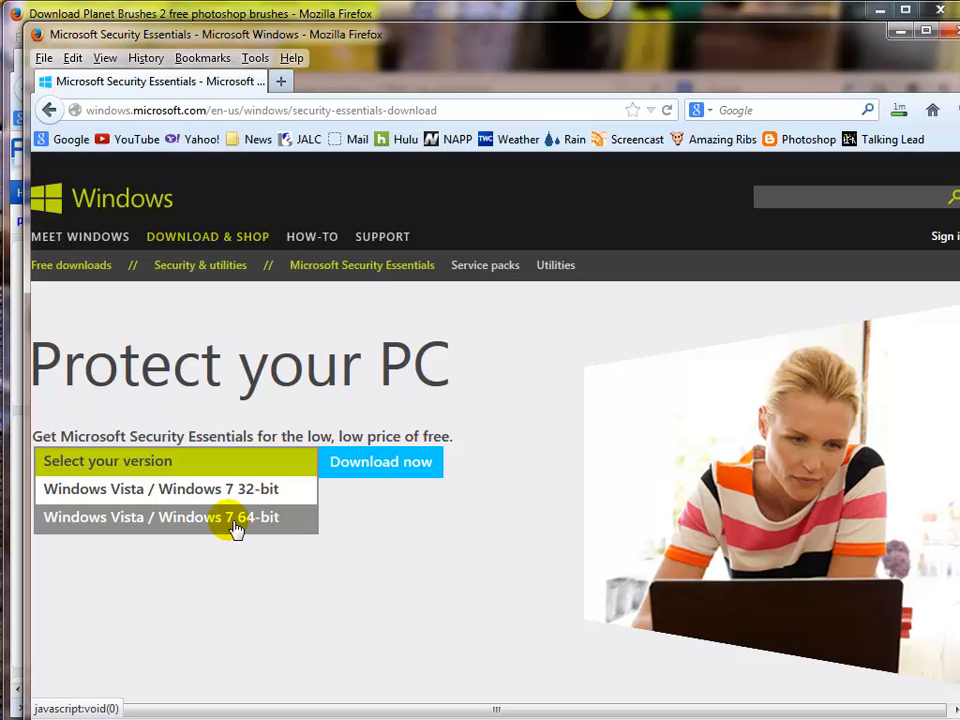
left_click(236, 516)
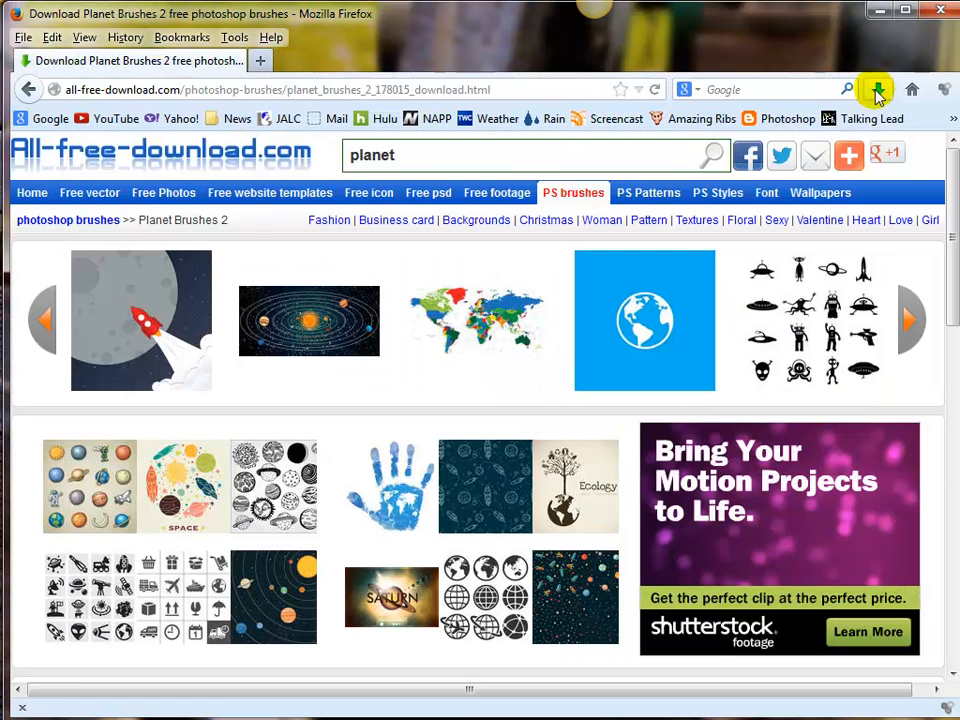
Minimize Firefox so the desktop with the downloaded brushes zip shows
left_click(876, 88)
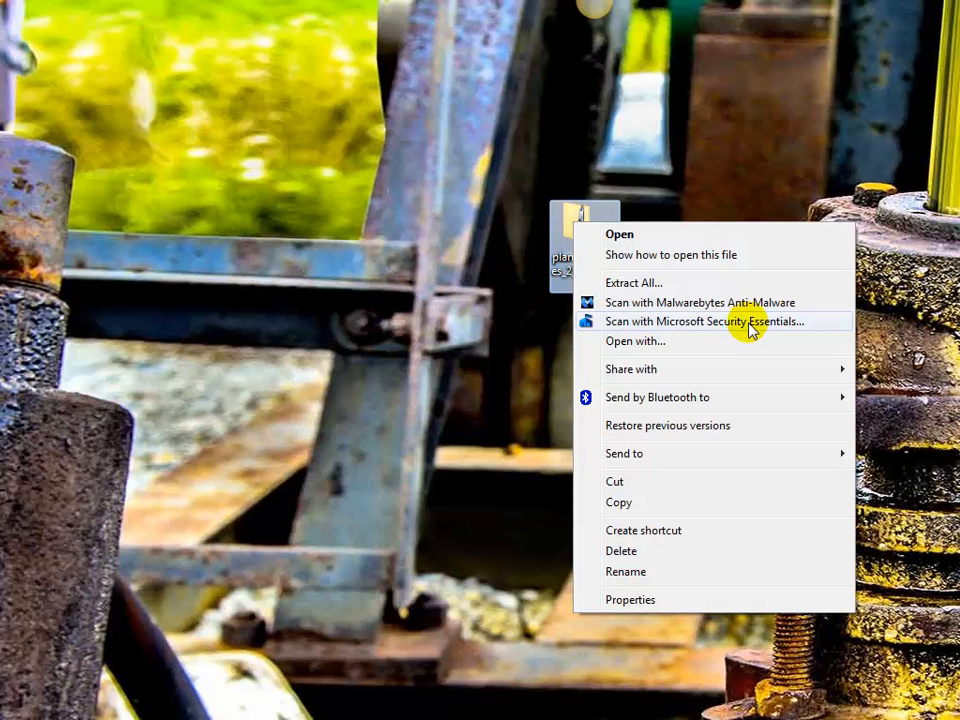
Scan the downloaded brushes zip with Microsoft Security Essentials
left_click(724, 320)
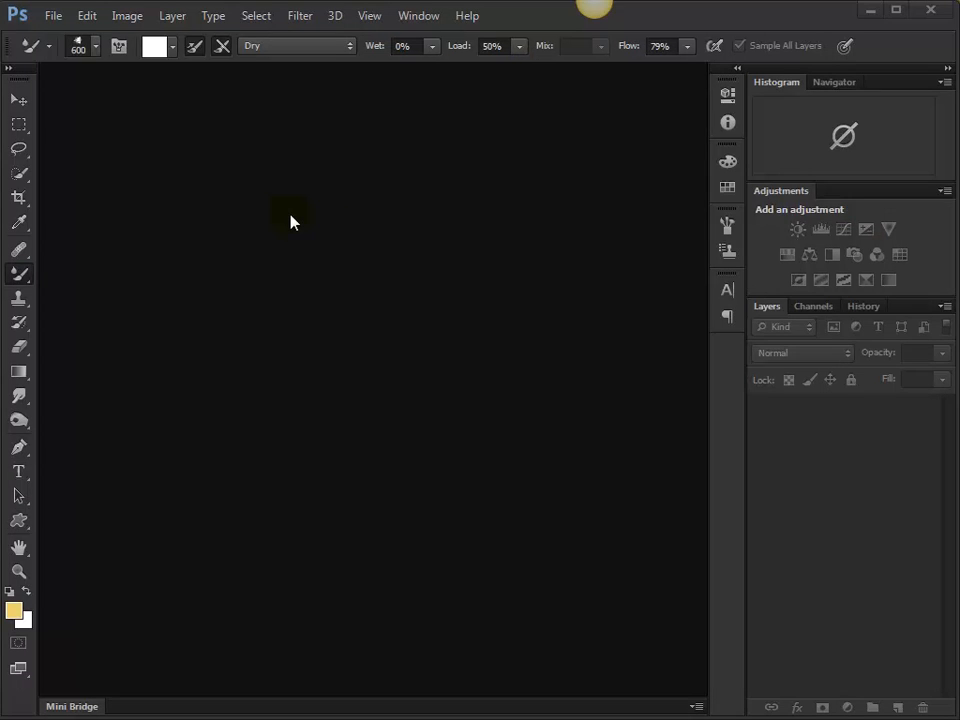
mouse_move(164, 164)
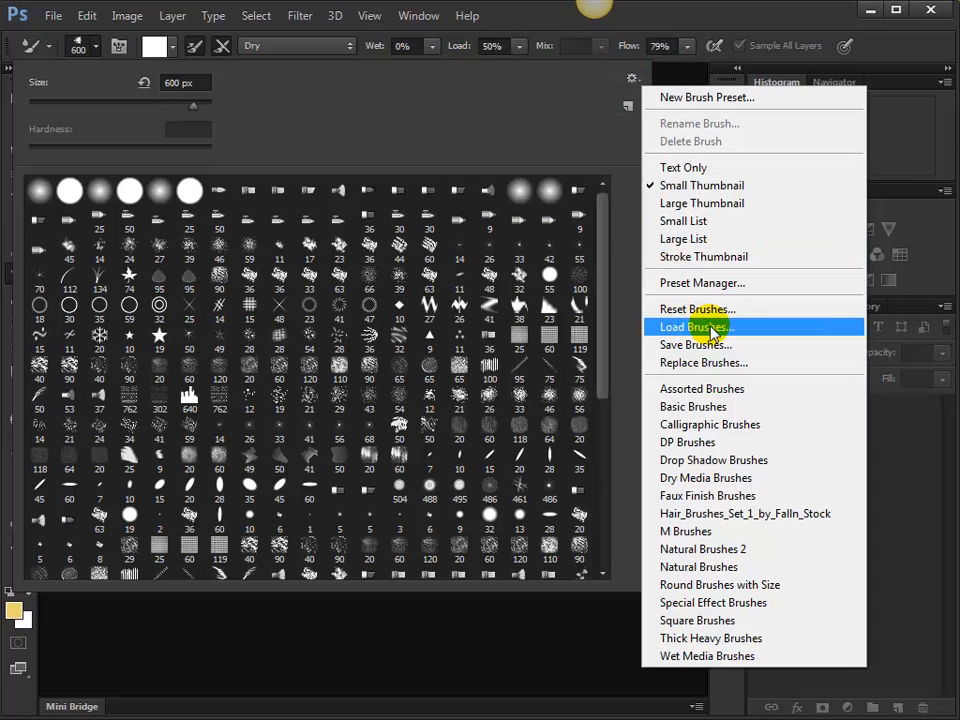
Load LadyVictoire_Planets_2.abr from the Desktop into the brush presets
left_click(694, 328)
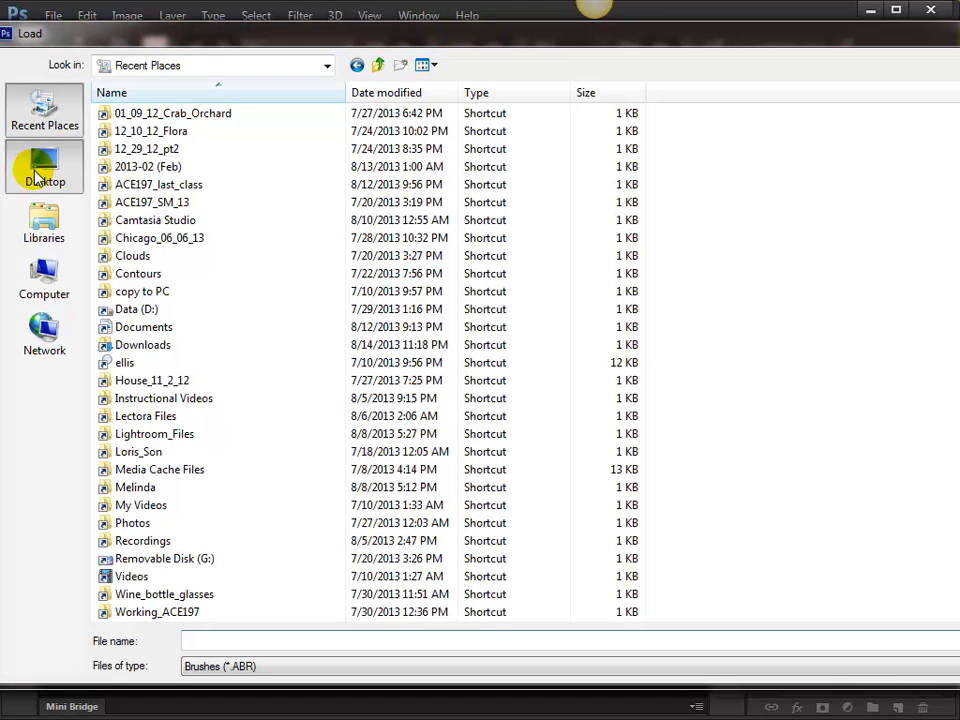
left_click(44, 168)
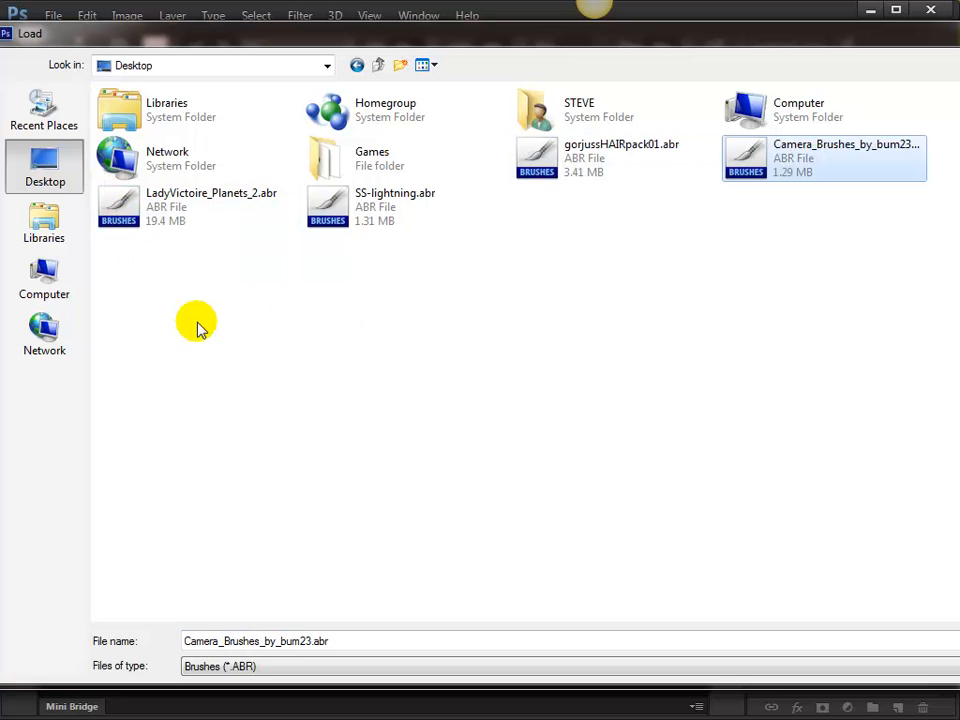
left_click(600, 156)
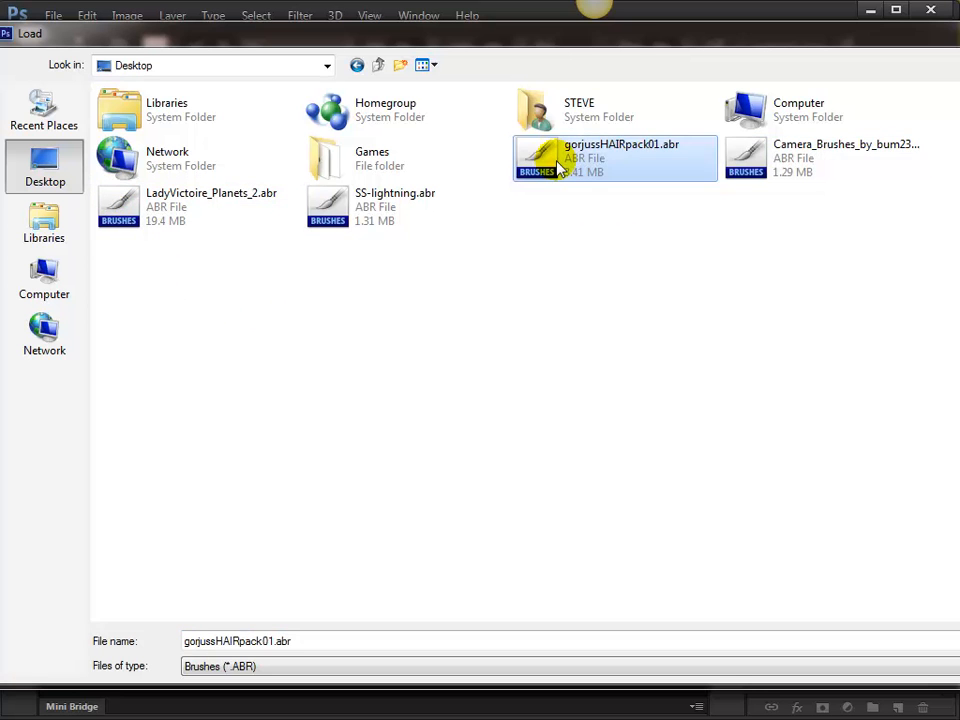
mouse_move(752, 158)
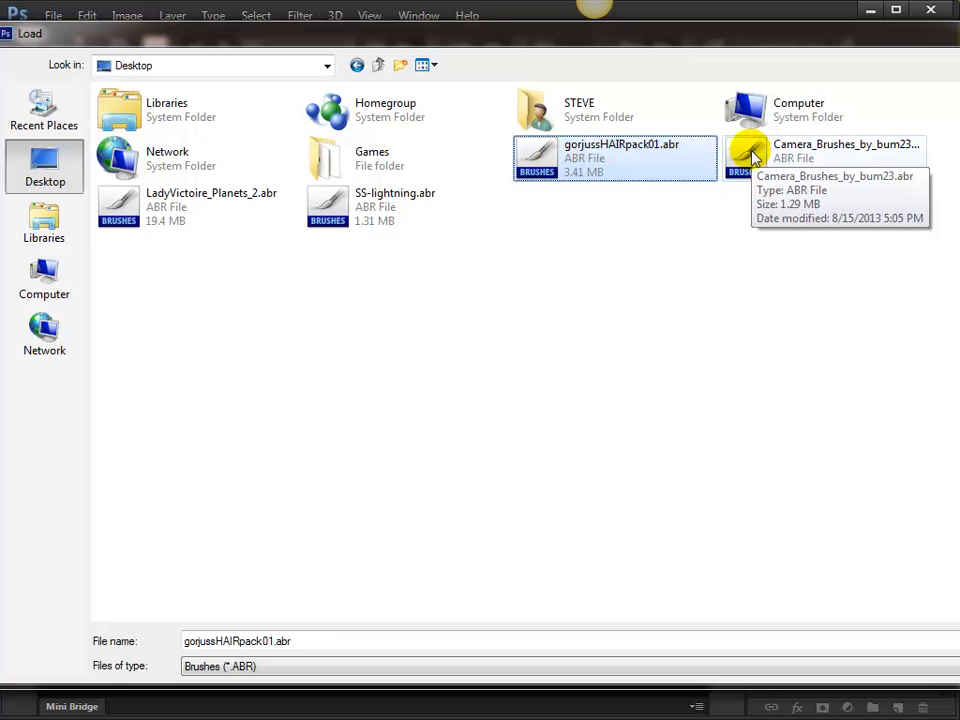
left_click(836, 150)
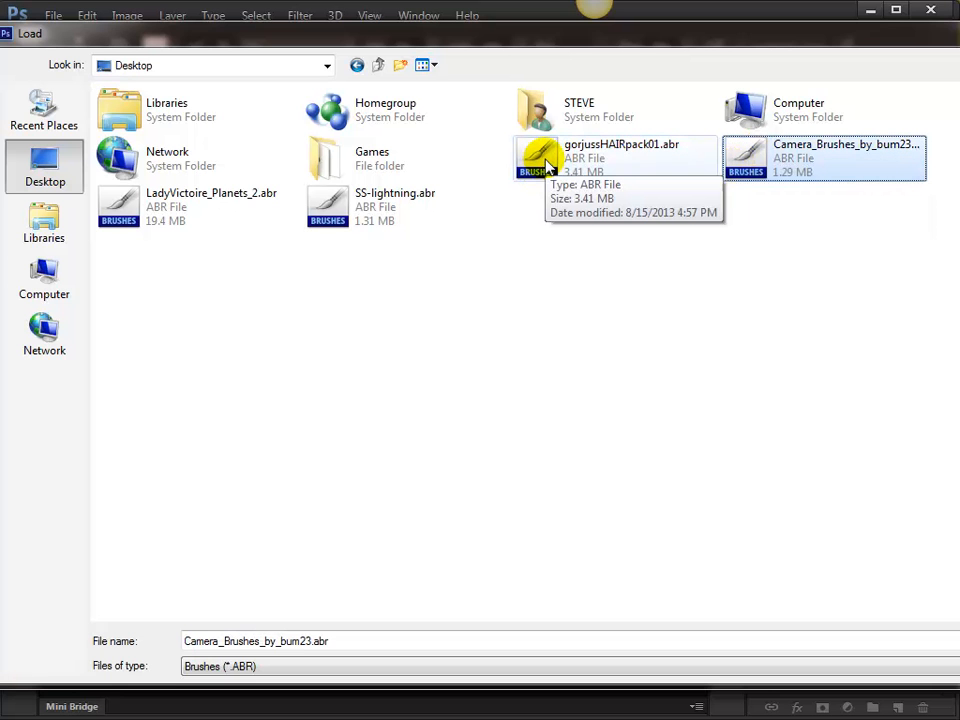
left_click(616, 156)
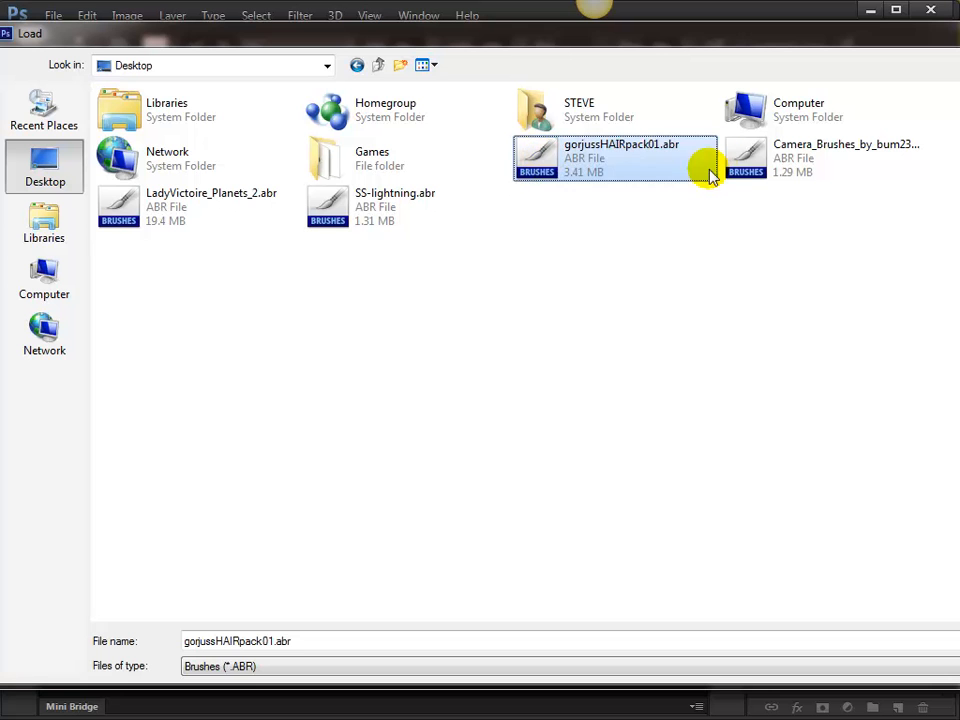
left_click(212, 216)
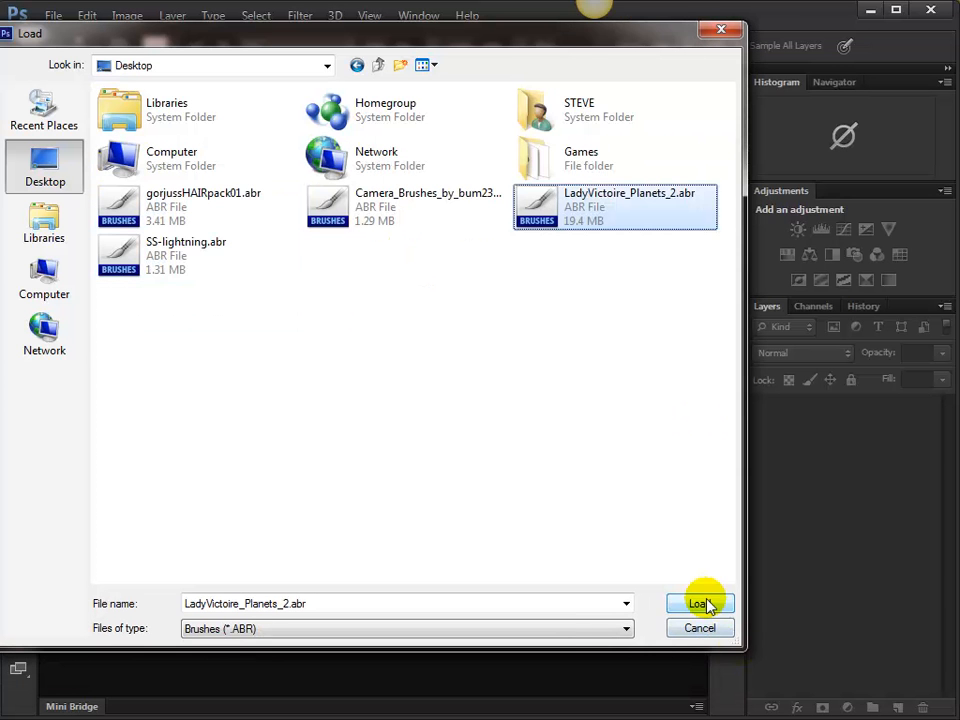
left_click(700, 604)
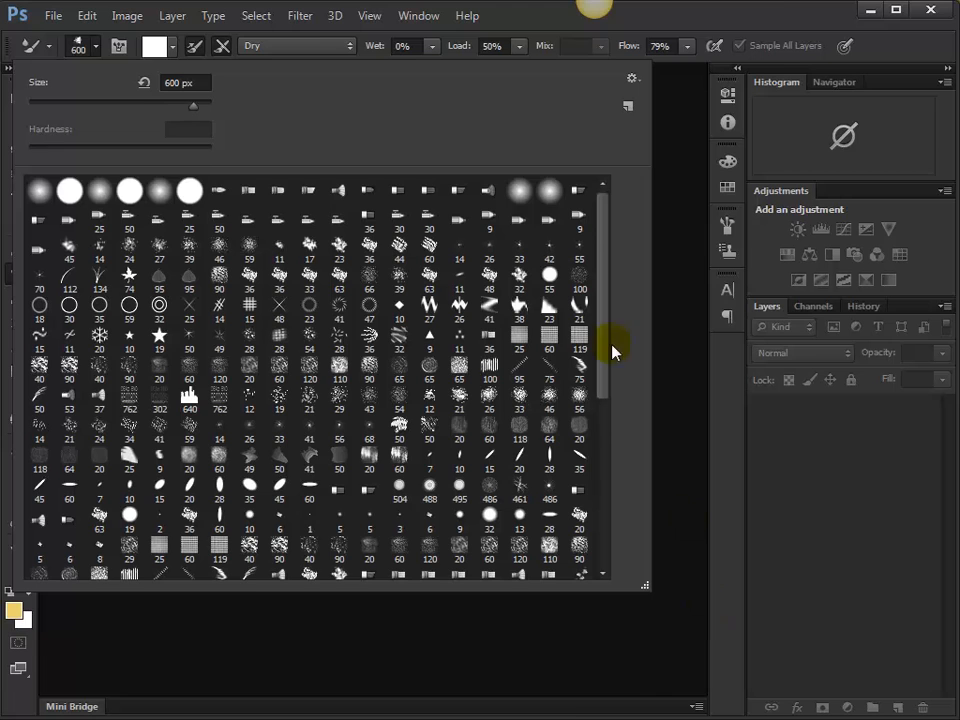
Choose a planet brush from the new set and create a new 800 by 600 canvas
scroll("down", 3)
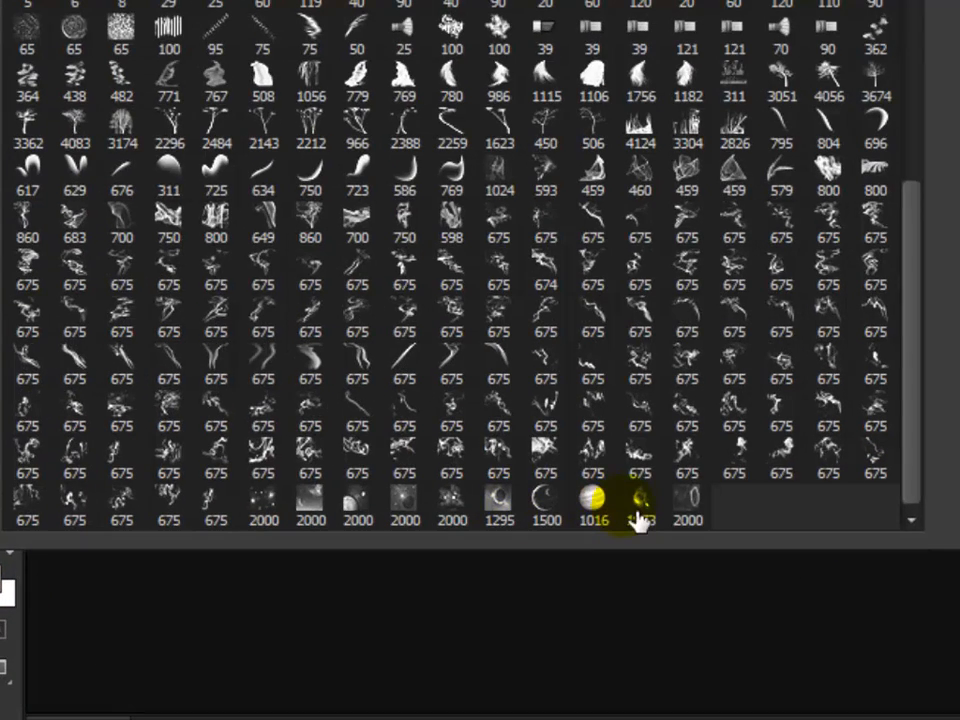
left_click(594, 500)
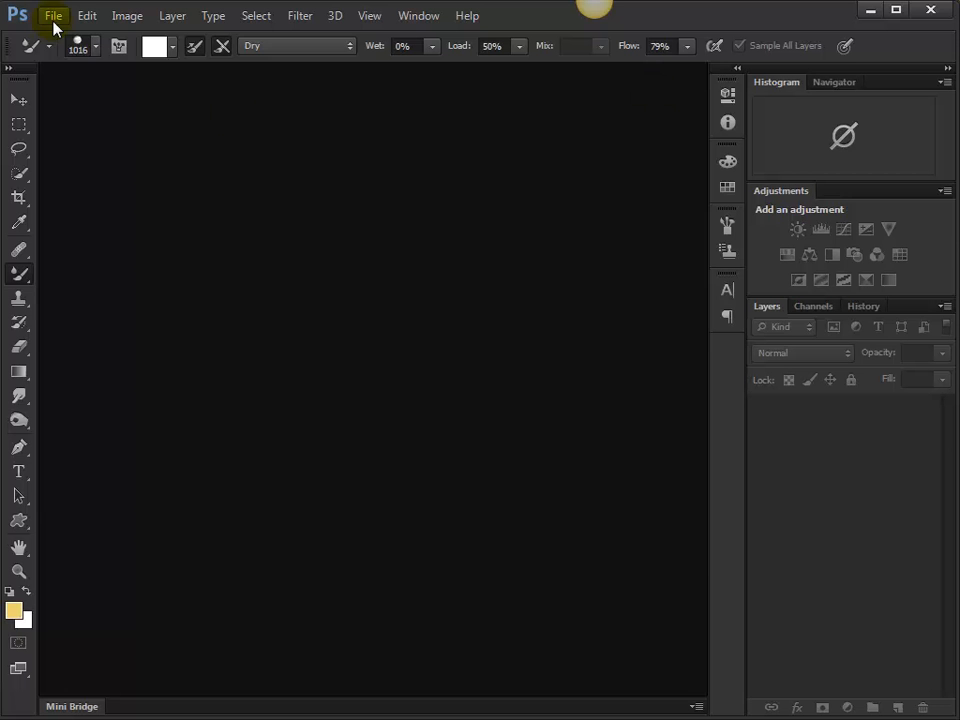
left_click(56, 22)
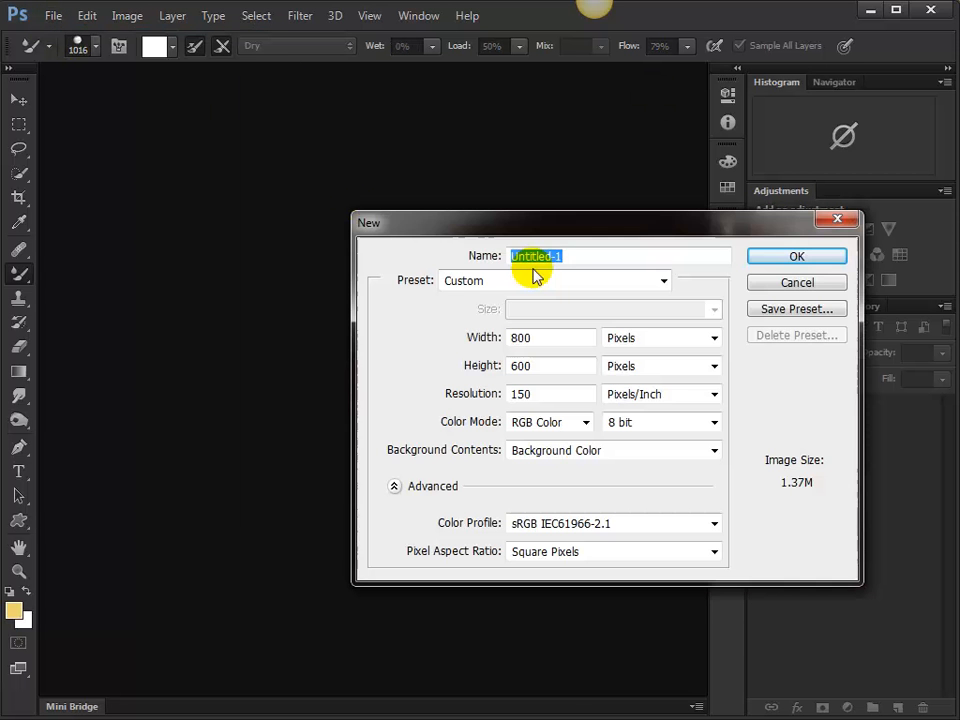
left_click(796, 256)
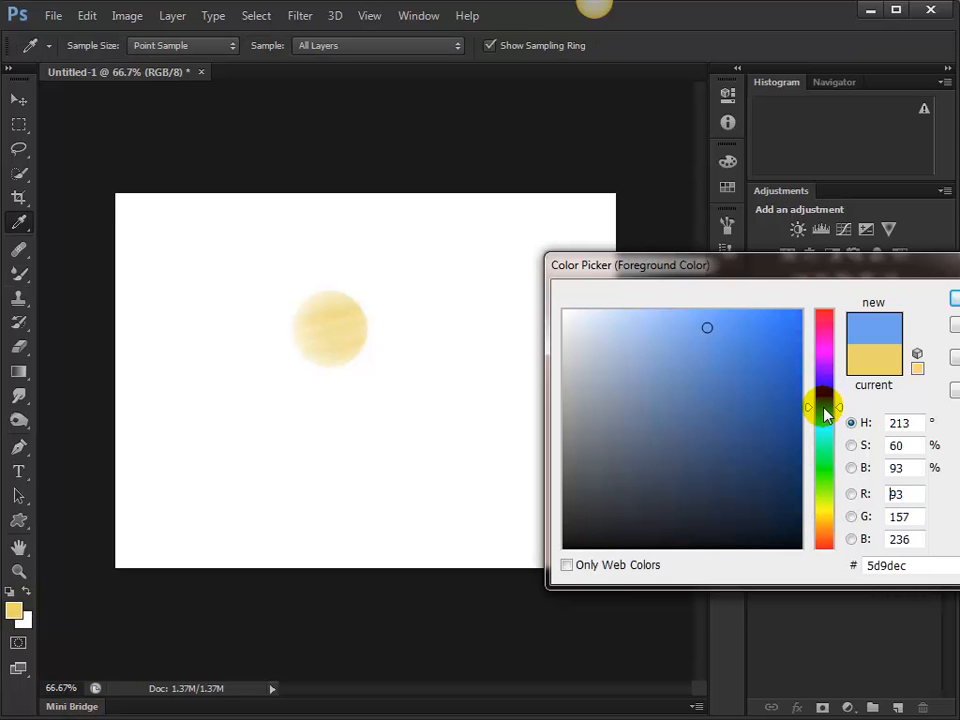
left_click(776, 382)
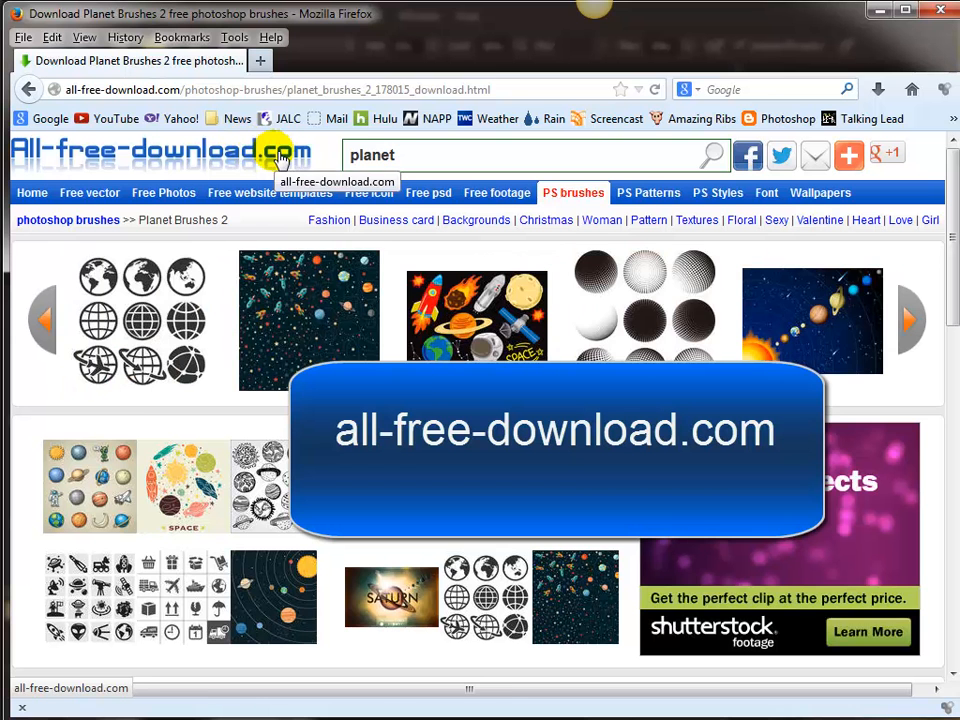
mouse_move(368, 192)
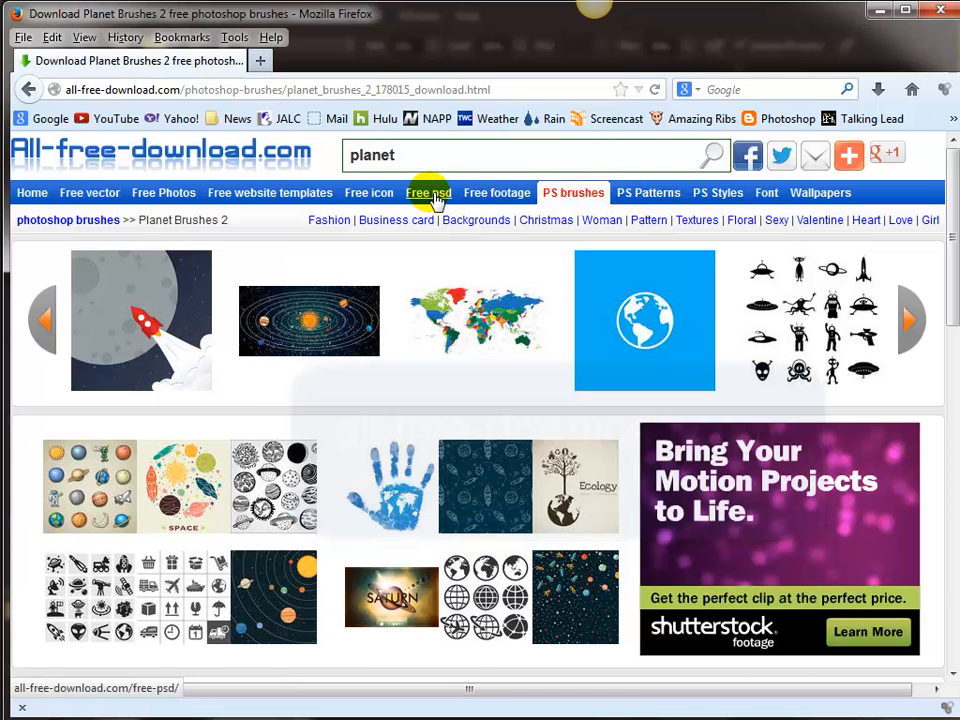
Browse the Free psd section listing files such as Dropdown Menu and Google Map UI
left_click(428, 192)
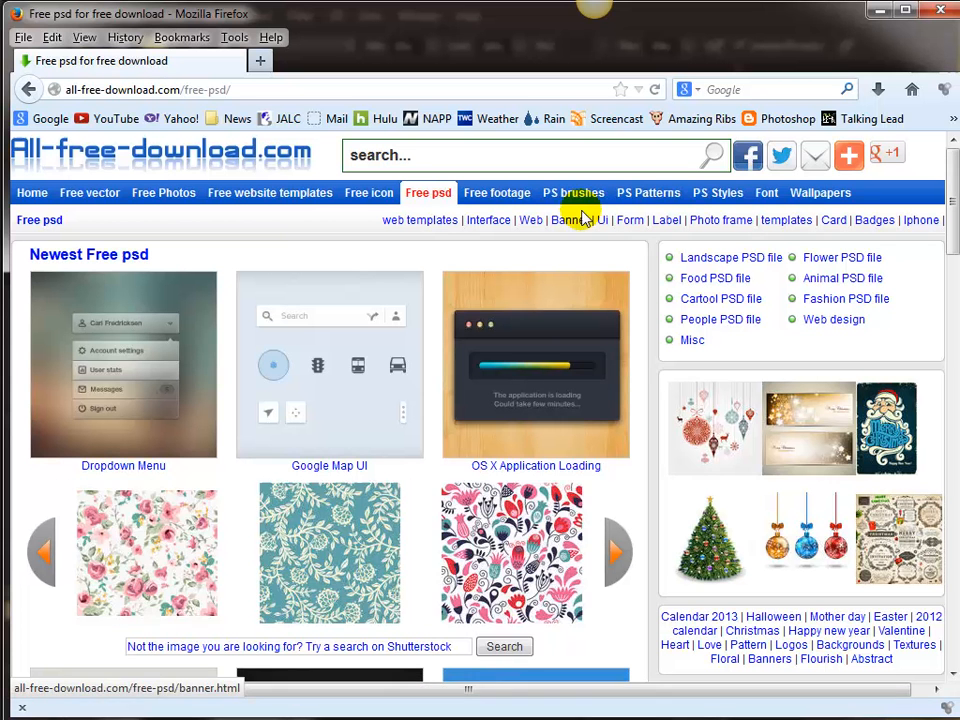
mouse_move(624, 204)
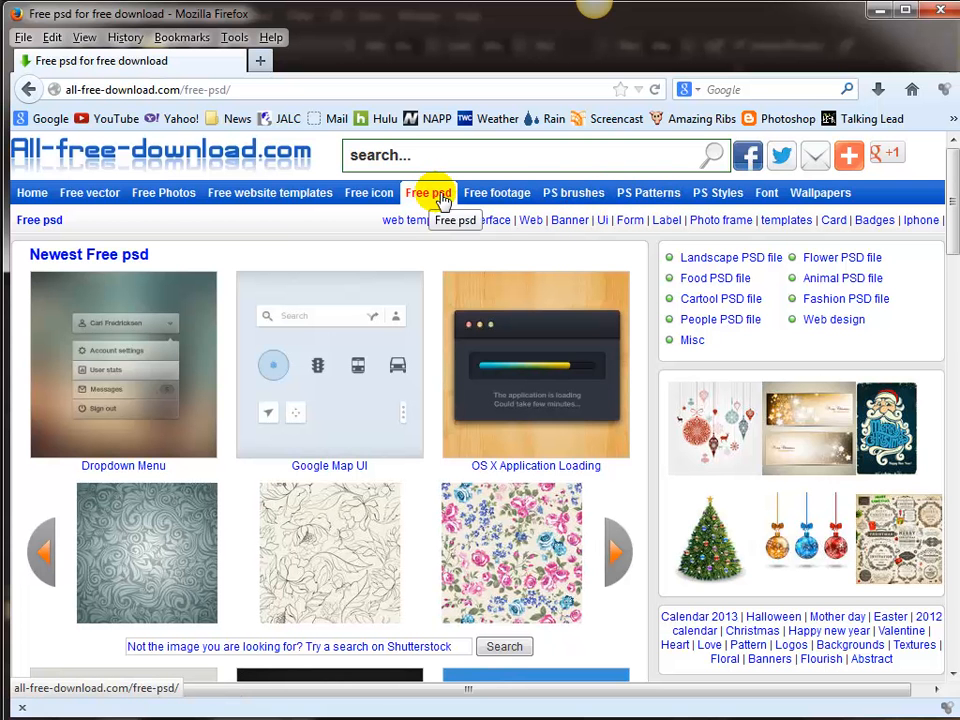
mouse_move(716, 192)
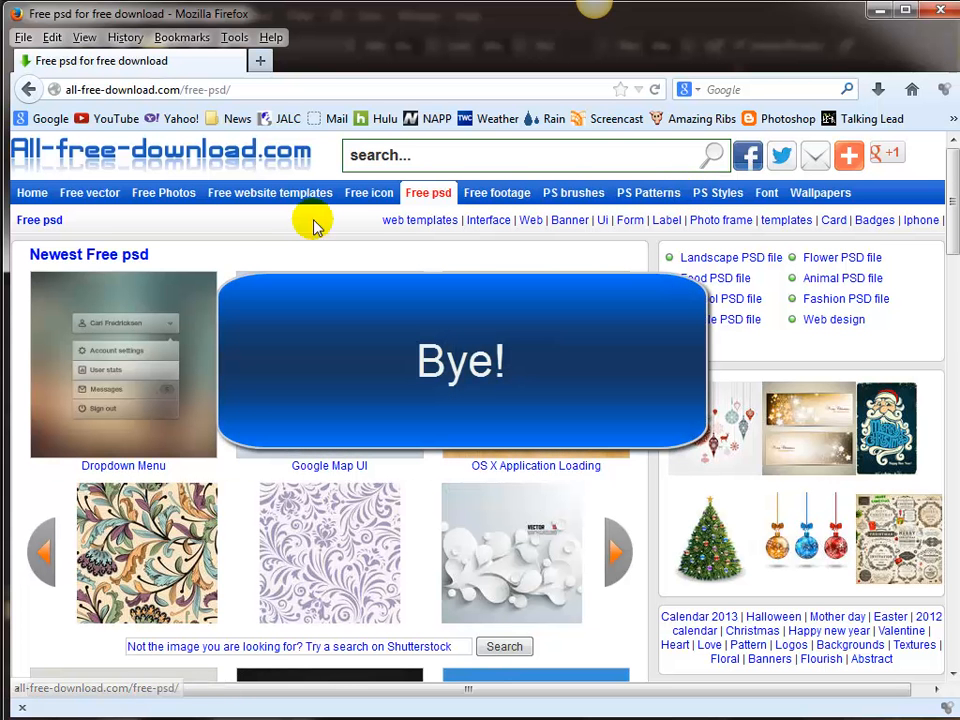
mouse_move(228, 196)
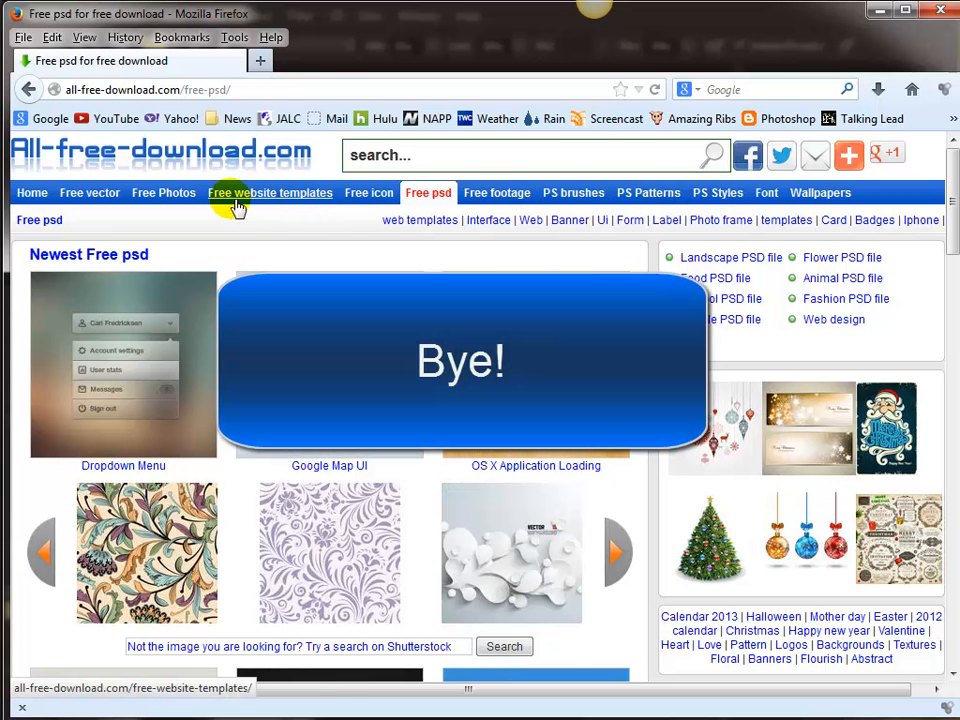